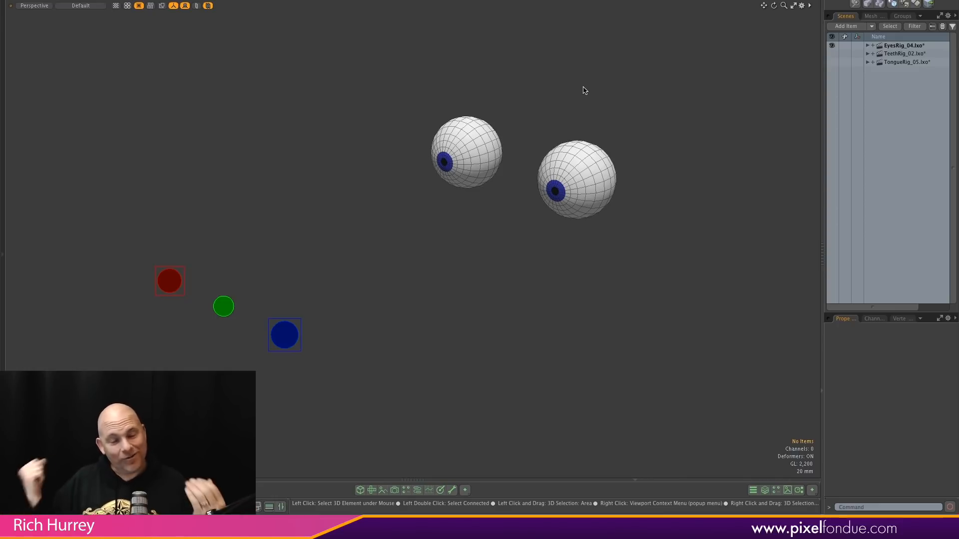
pyautogui.moveTo(637, 44)
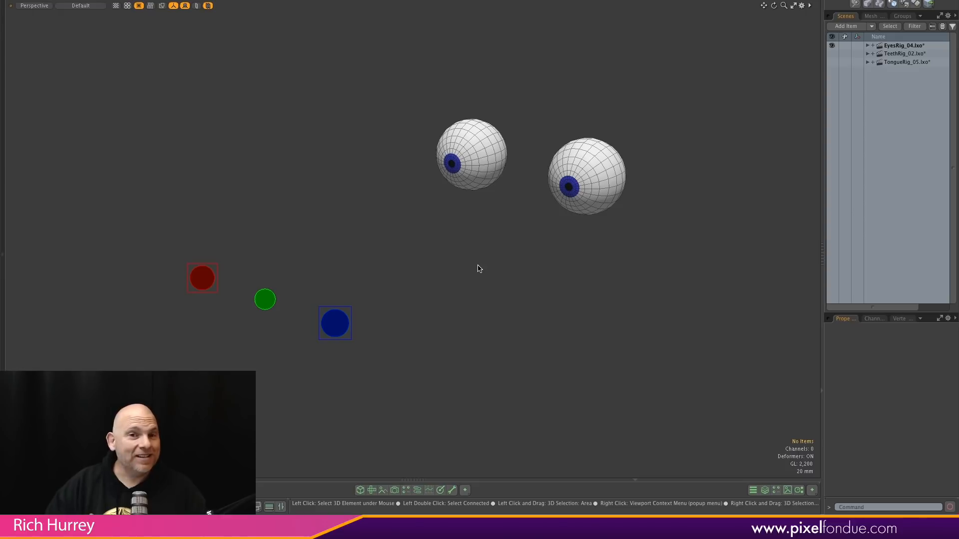
pyautogui.moveTo(392, 234)
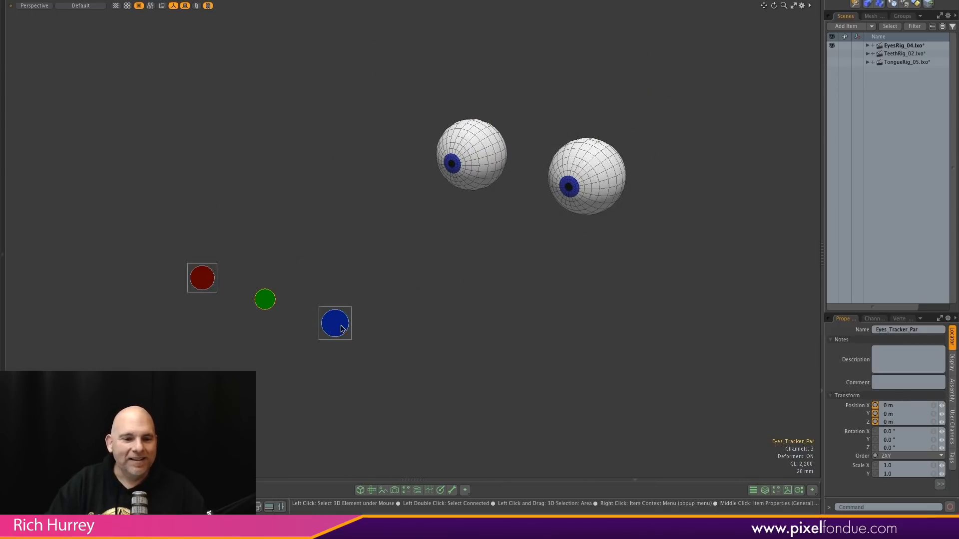
# - Select the eye tracker, open Lt_Eye_CS, and dip PointAt_Fader before restoring it to 100
pyautogui.click(335, 323)
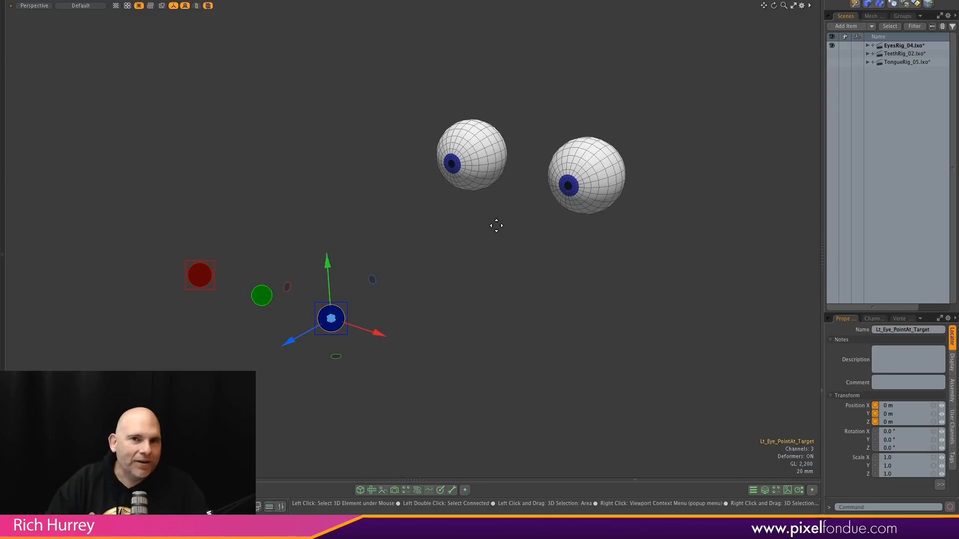
pyautogui.moveTo(464, 201)
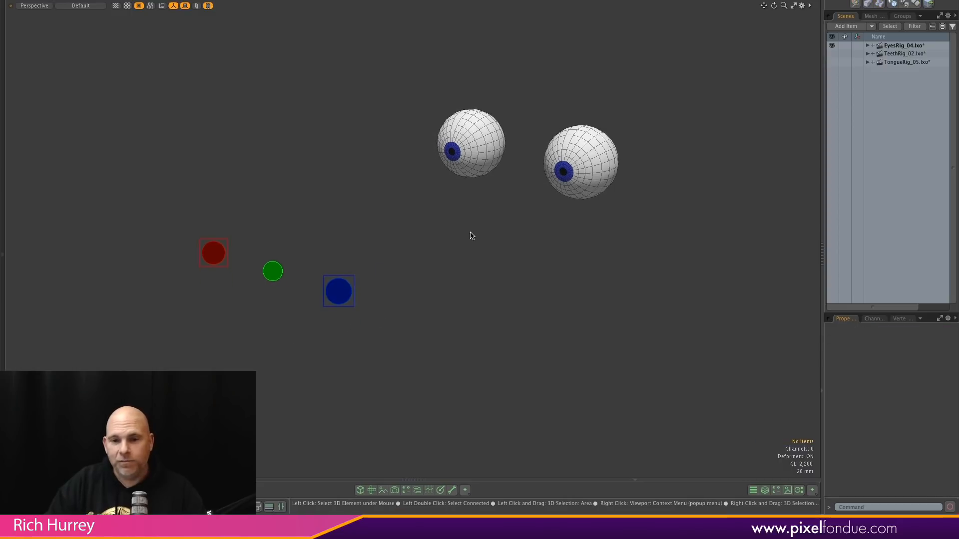
pyautogui.click(272, 272)
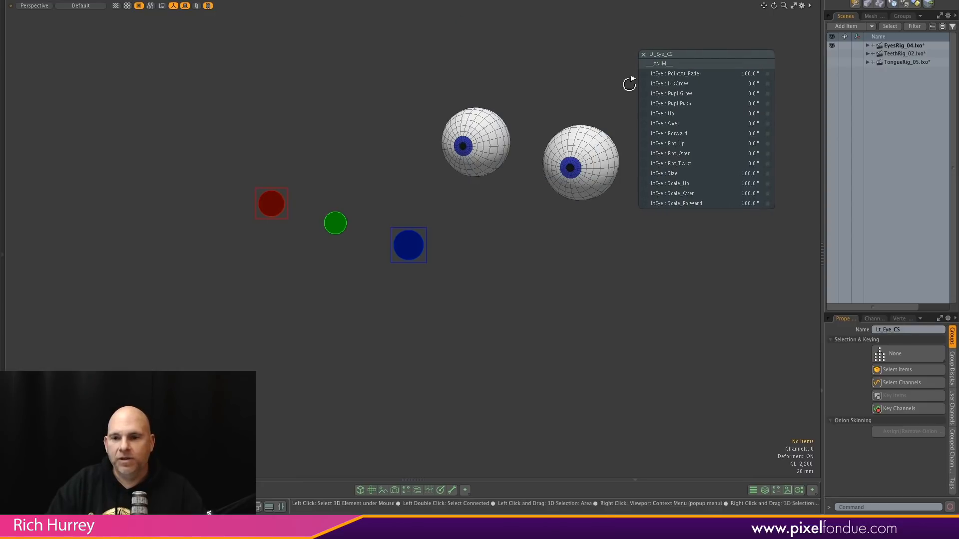
pyautogui.moveTo(749, 73); pyautogui.dragTo(743, 73)
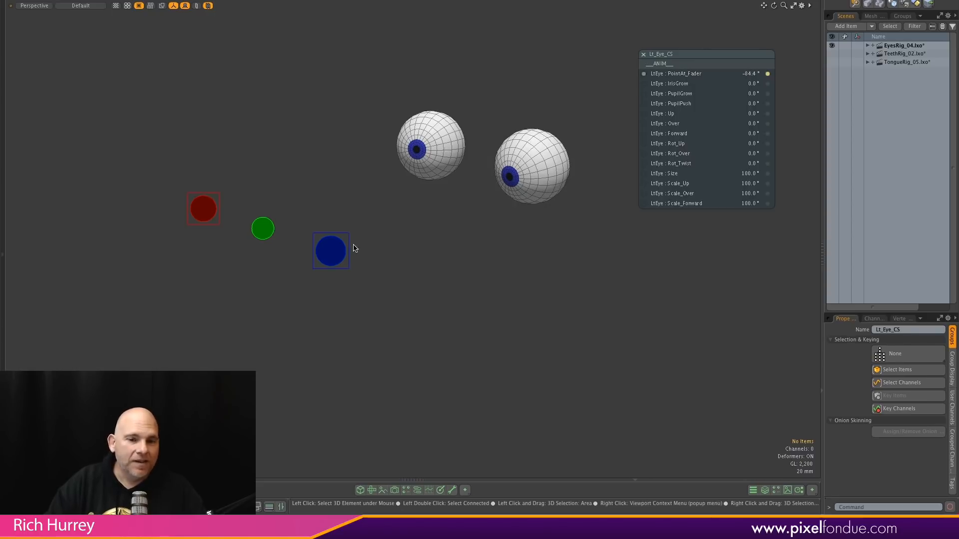
pyautogui.click(331, 250)
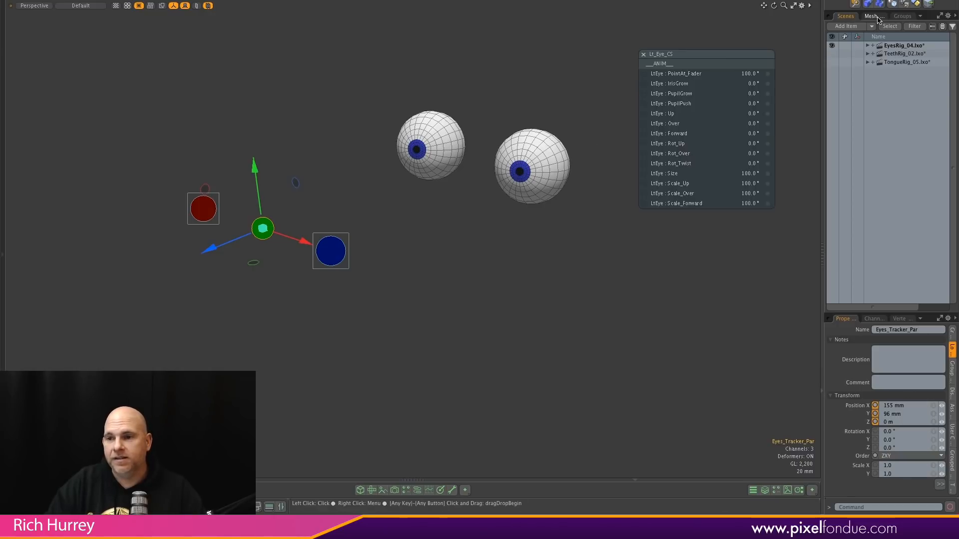
# - List the eye rig's group assemblies and open the Tracker_CS channel set controls
pyautogui.click(894, 14)
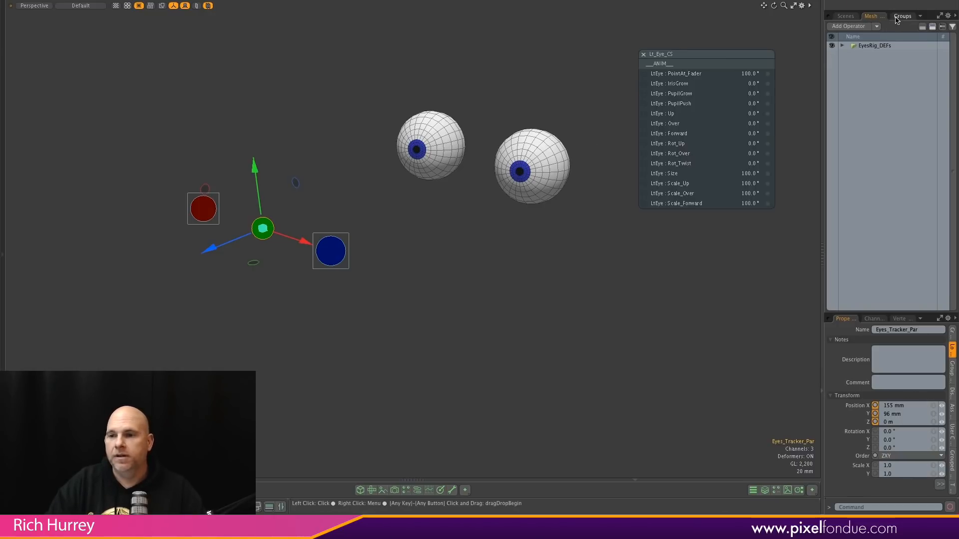
pyautogui.click(897, 16)
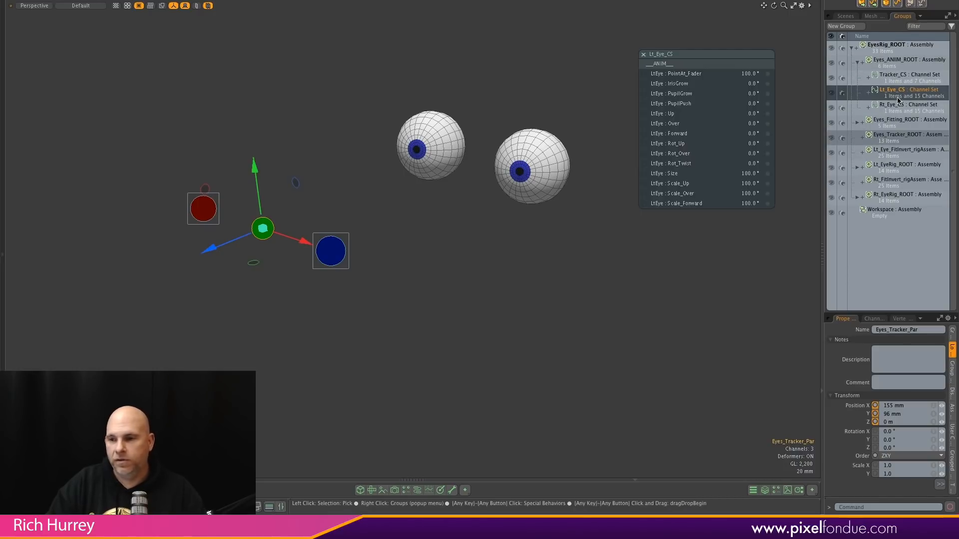
pyautogui.click(892, 74)
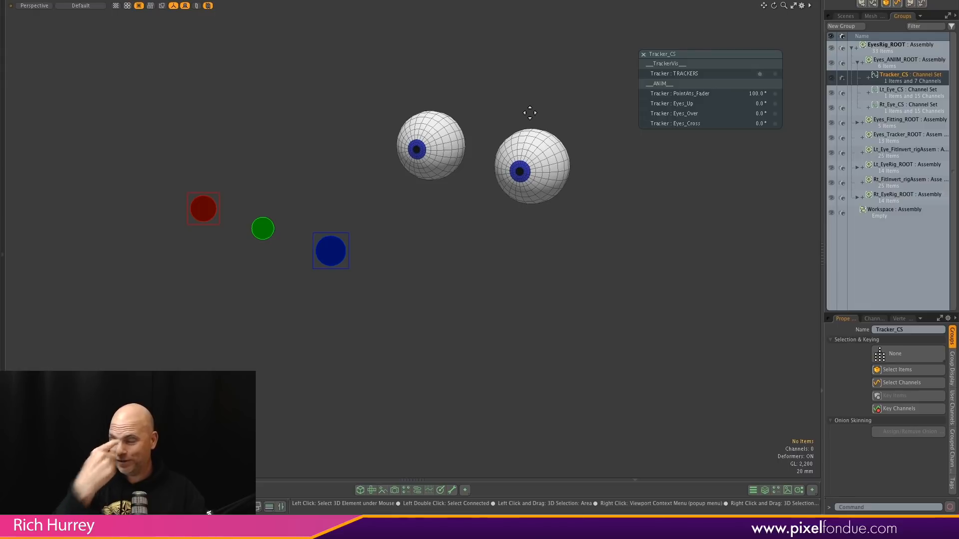
pyautogui.moveTo(531, 112)
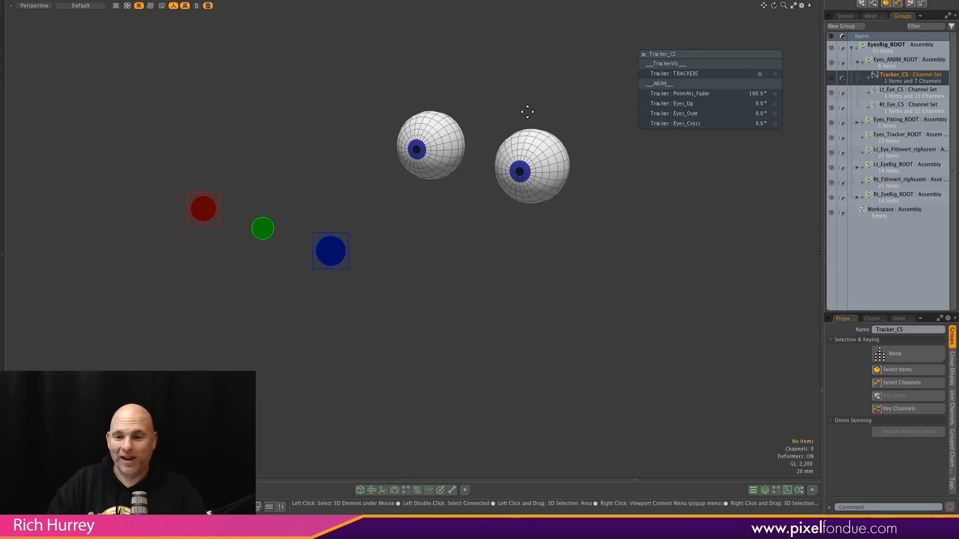
pyautogui.moveTo(571, 123)
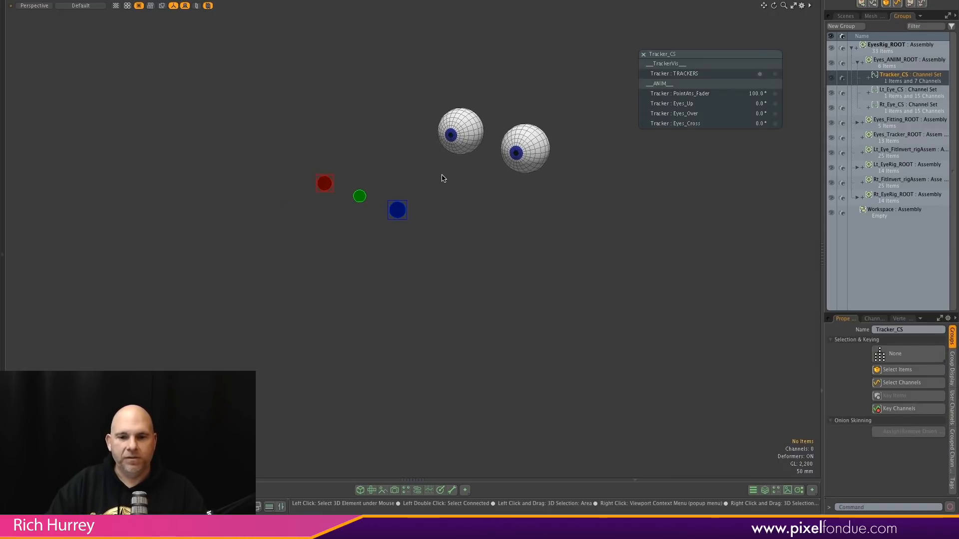
# - Swap the Tracker_CS controls for Lt_Eye_CS and zoom in on the eyeballs
pyautogui.click(896, 90)
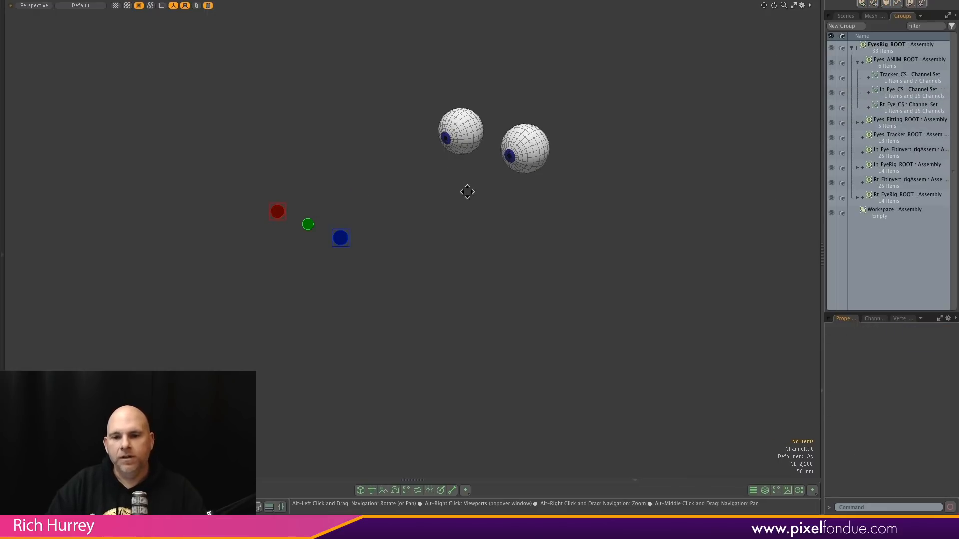
pyautogui.click(898, 90)
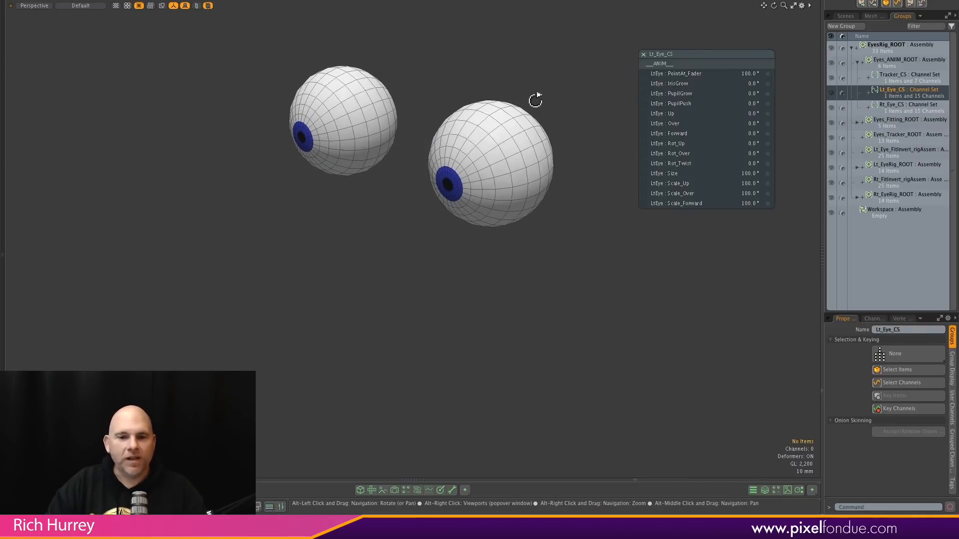
pyautogui.moveTo(535, 100); pyautogui.dragTo(550, 73)
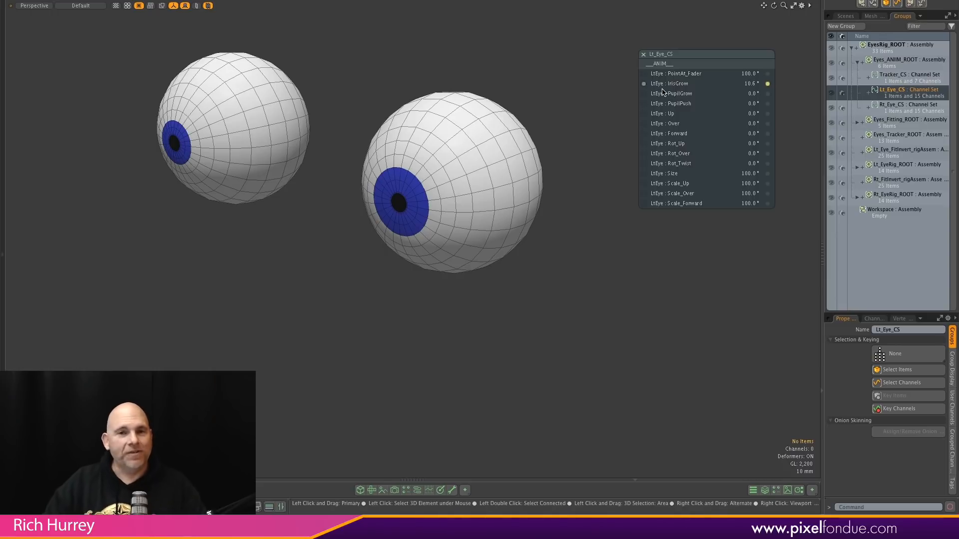
pyautogui.moveTo(665, 93)
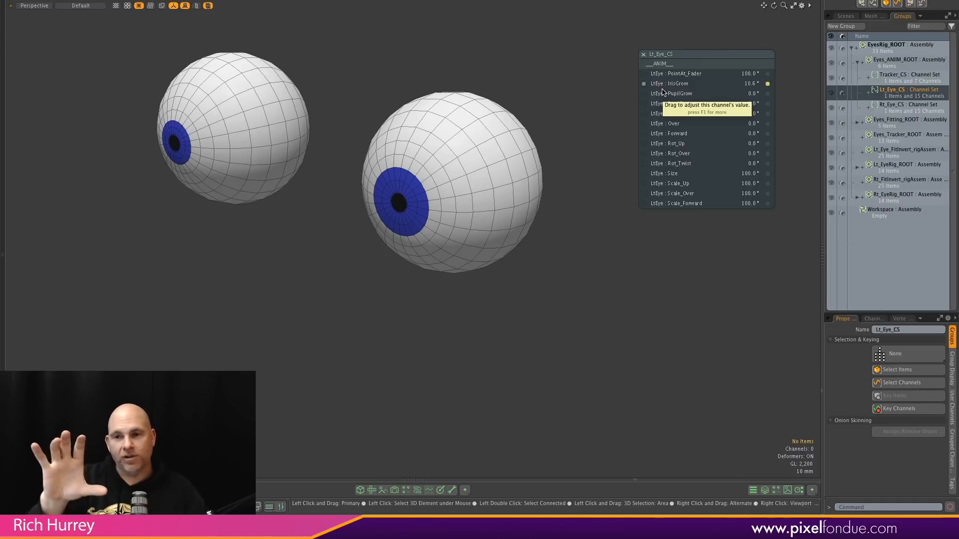
pyautogui.moveTo(624, 122)
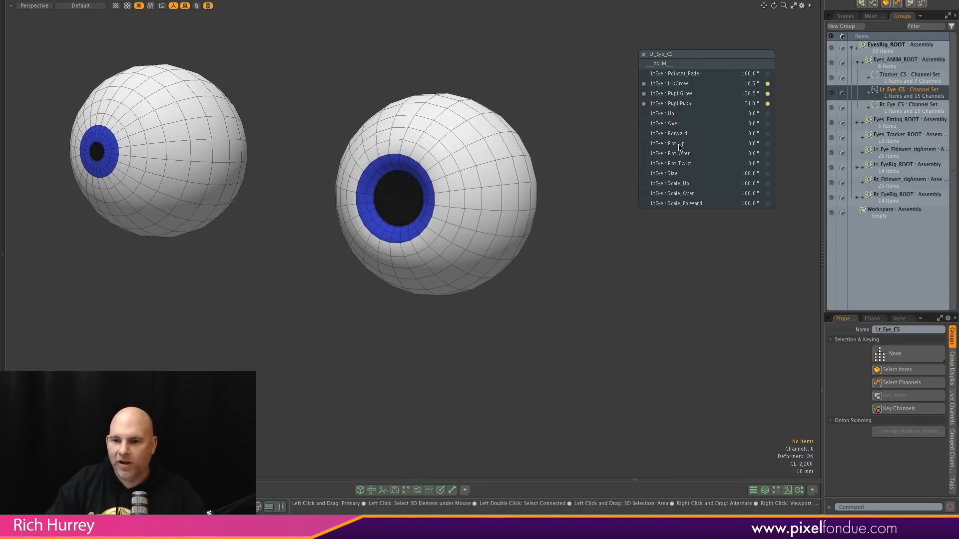
pyautogui.moveTo(740, 177)
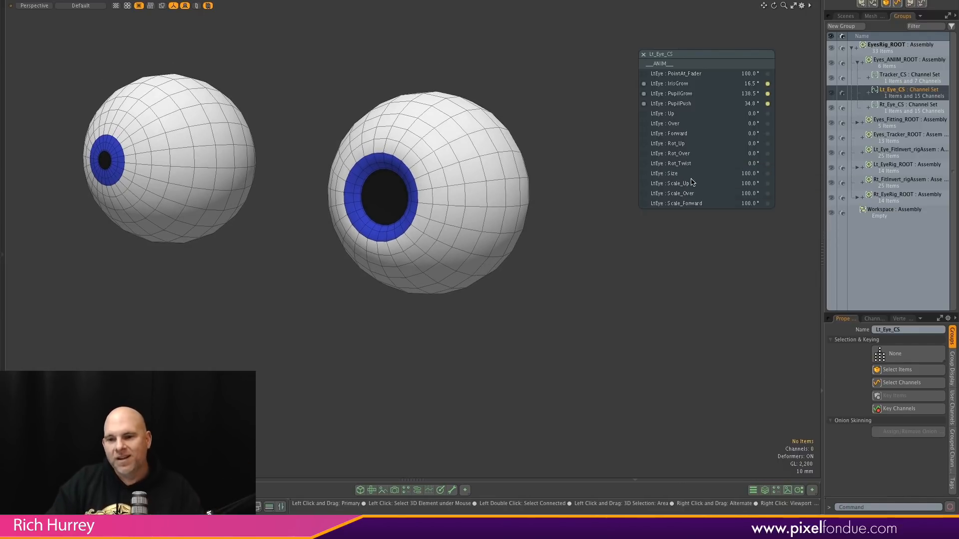
pyautogui.moveTo(687, 183)
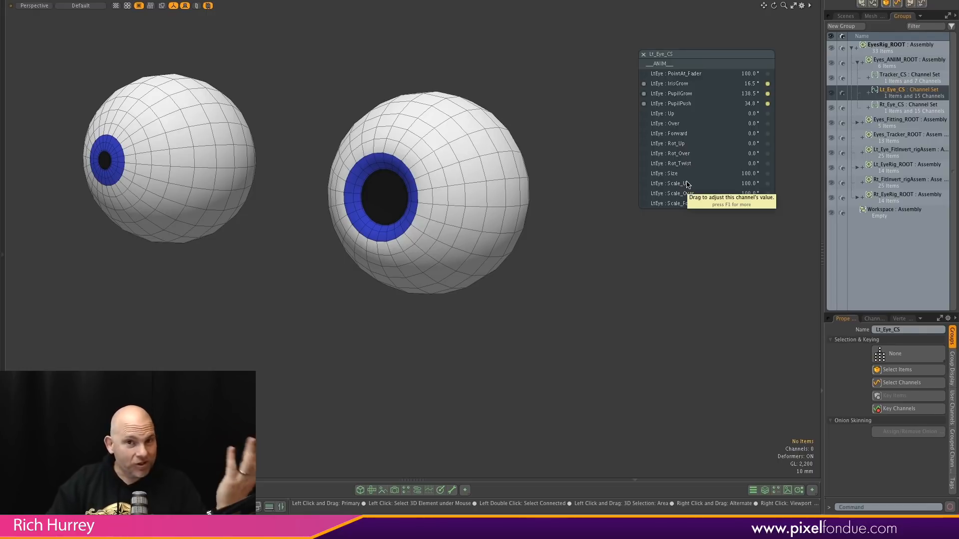
# - Orbit around both eyeballs and rotate the stretched left eyeball sideways
pyautogui.moveTo(684, 183); pyautogui.dragTo(684, 183)
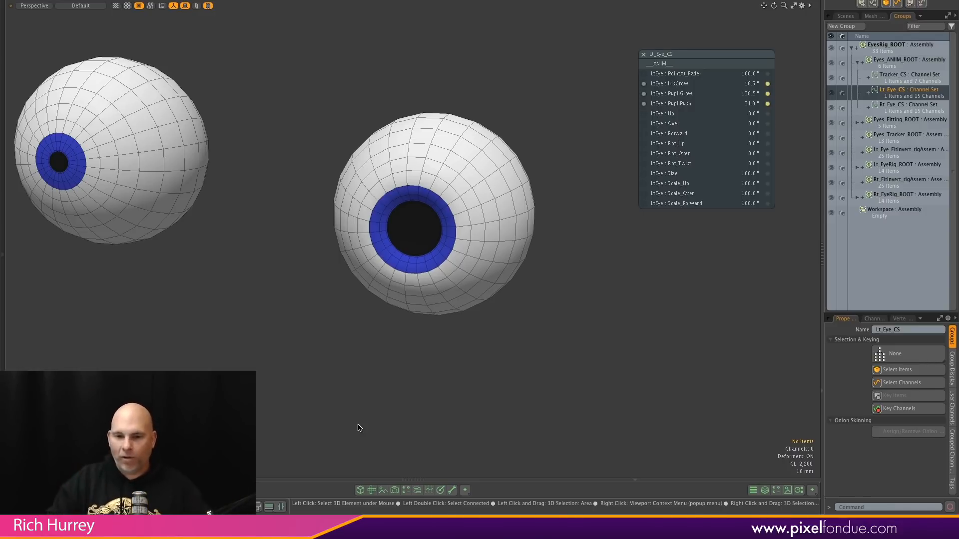
pyautogui.moveTo(457, 310)
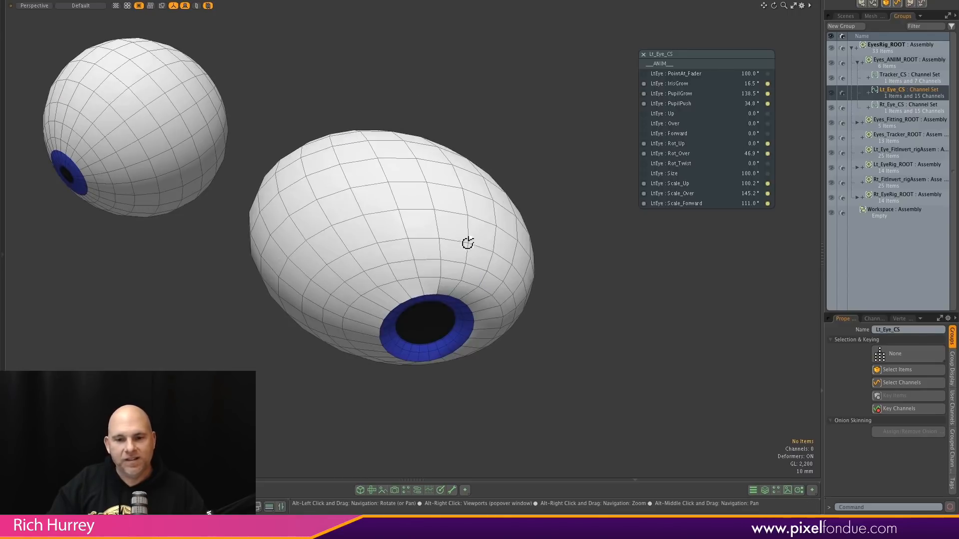
pyautogui.moveTo(468, 245); pyautogui.dragTo(374, 335)
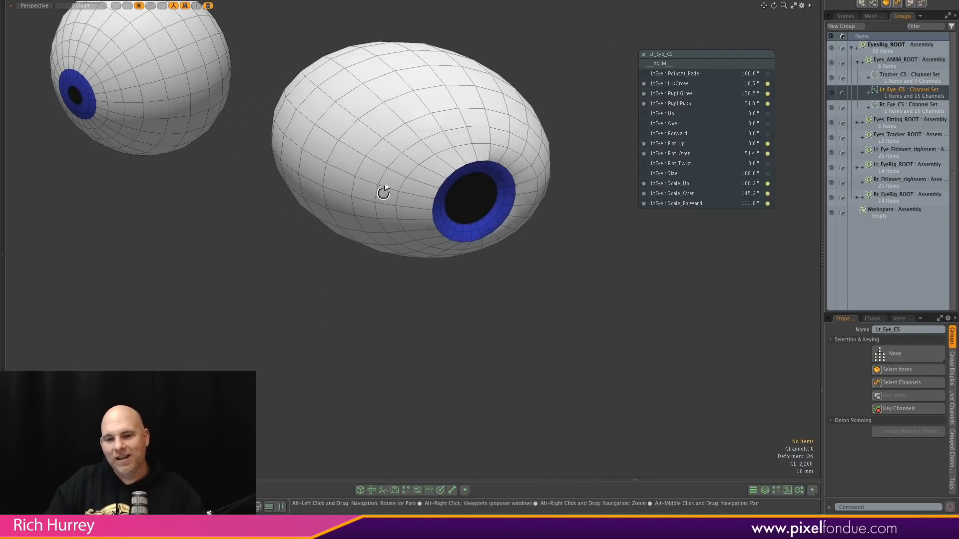
pyautogui.moveTo(675, 155)
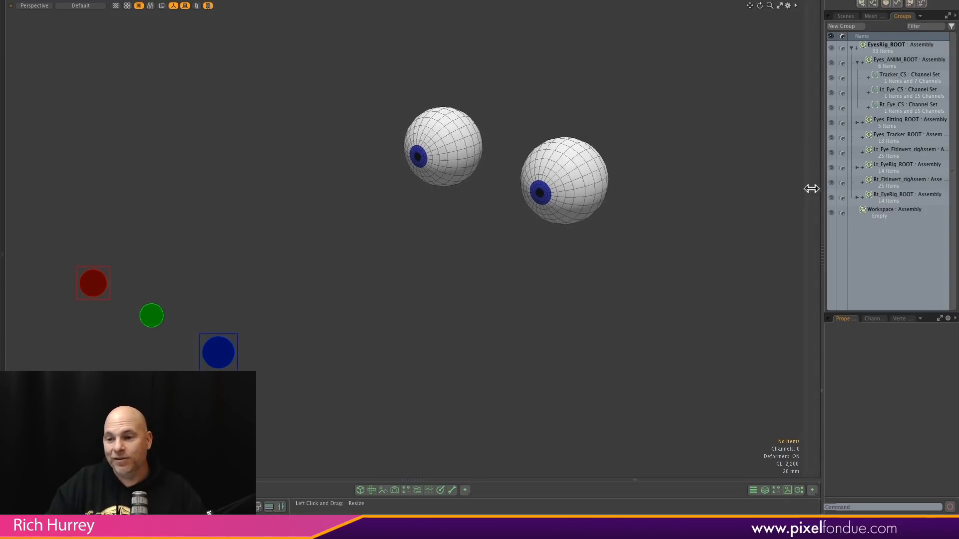
# - Collapse EyesRig_04.lxo in the scene list and make TeethRig_02.lxo current
pyautogui.click(834, 16)
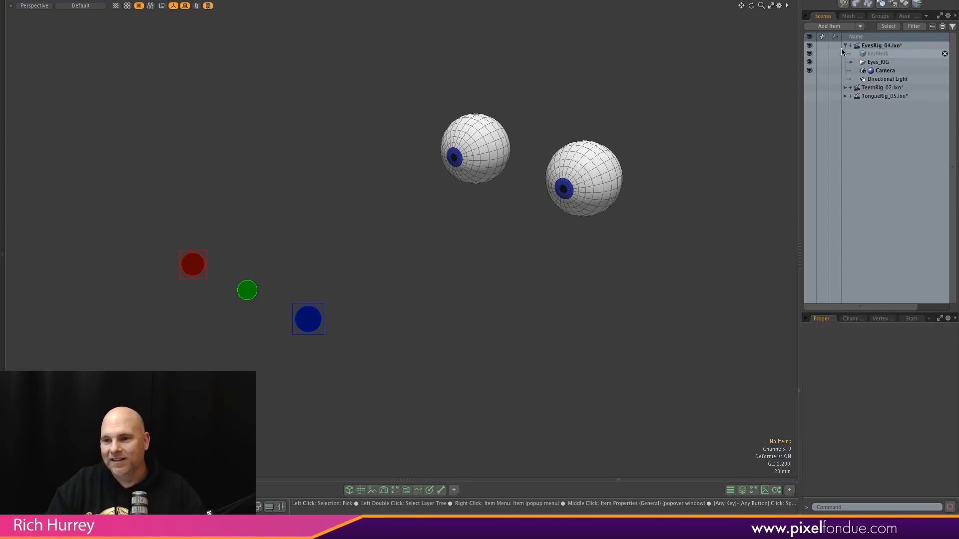
pyautogui.click(849, 46)
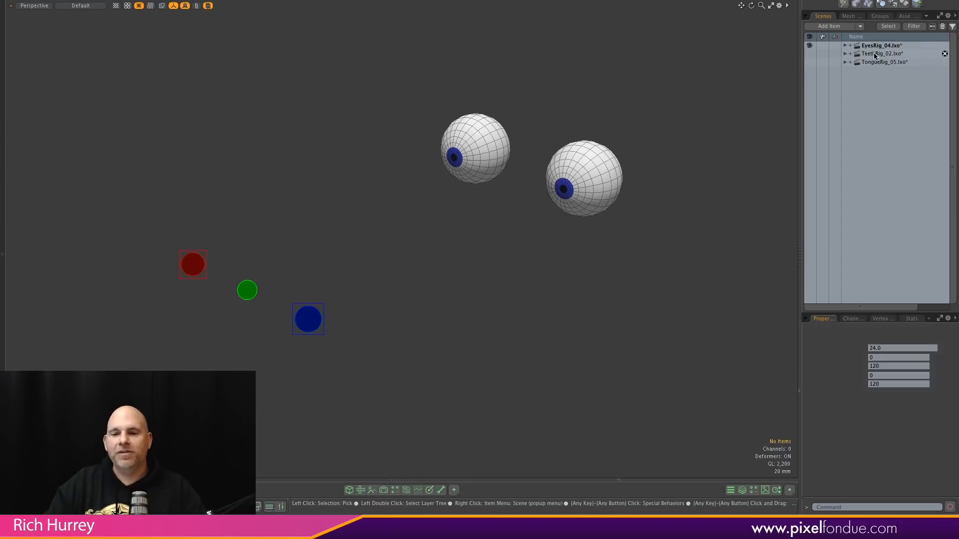
pyautogui.click(883, 54)
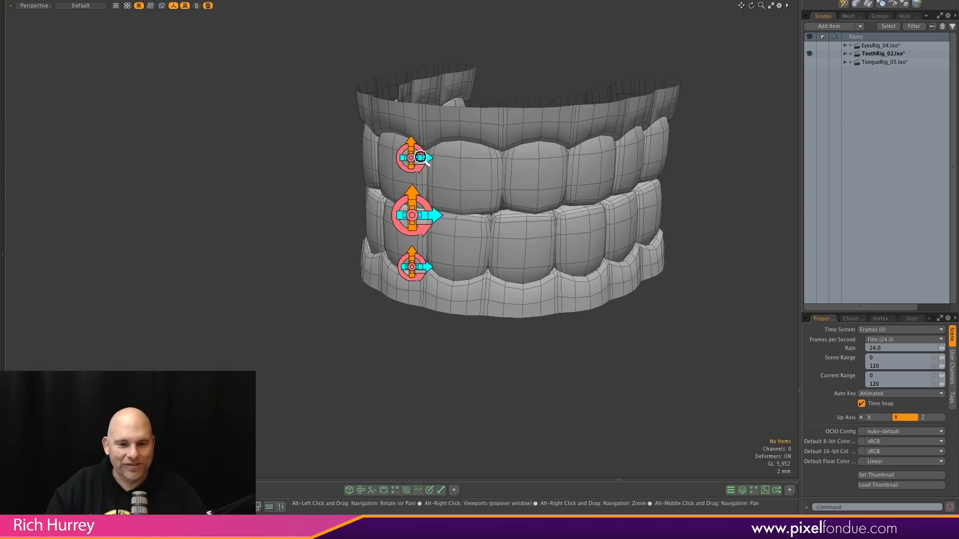
# - Adjust the view and open the UpTeeth_CS channel set from the upper gum
pyautogui.scroll(-3)
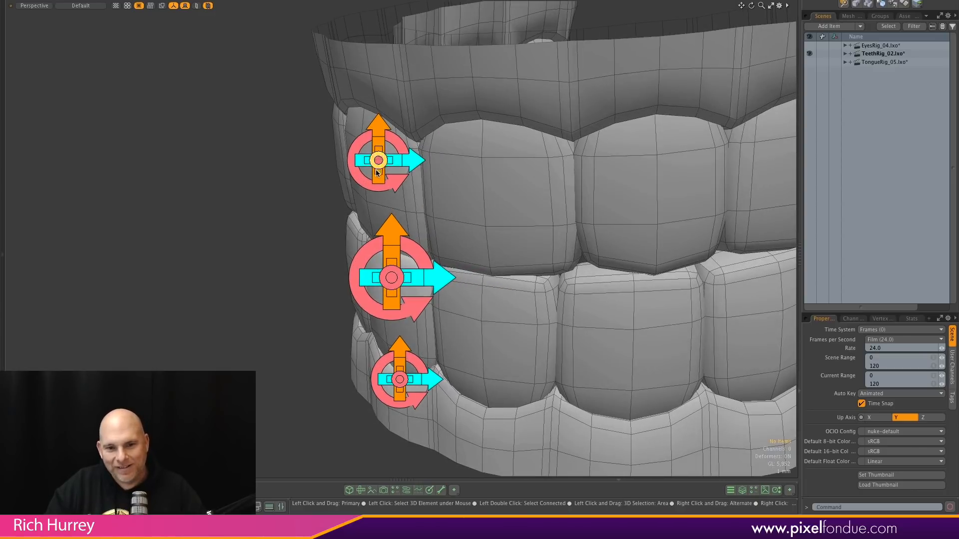
pyautogui.moveTo(352, 169)
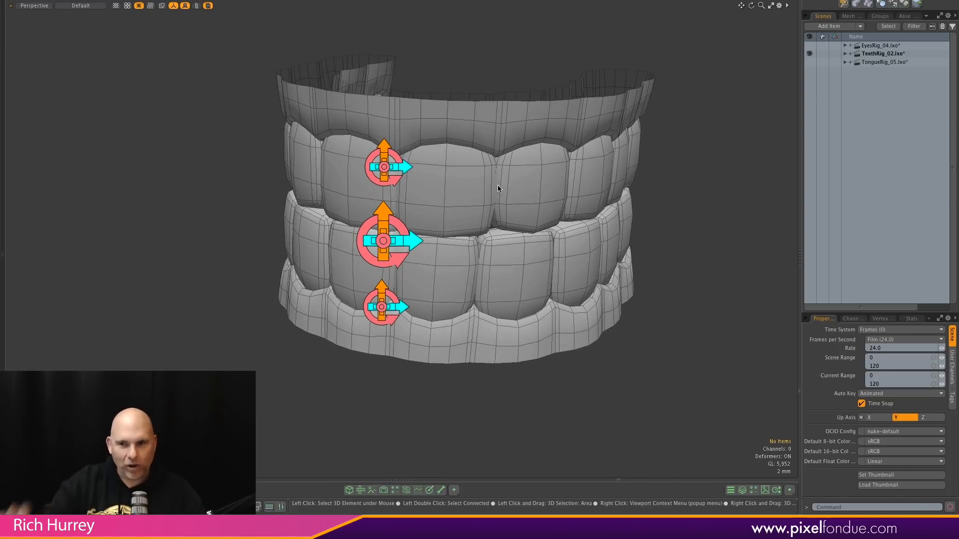
pyautogui.moveTo(701, 286)
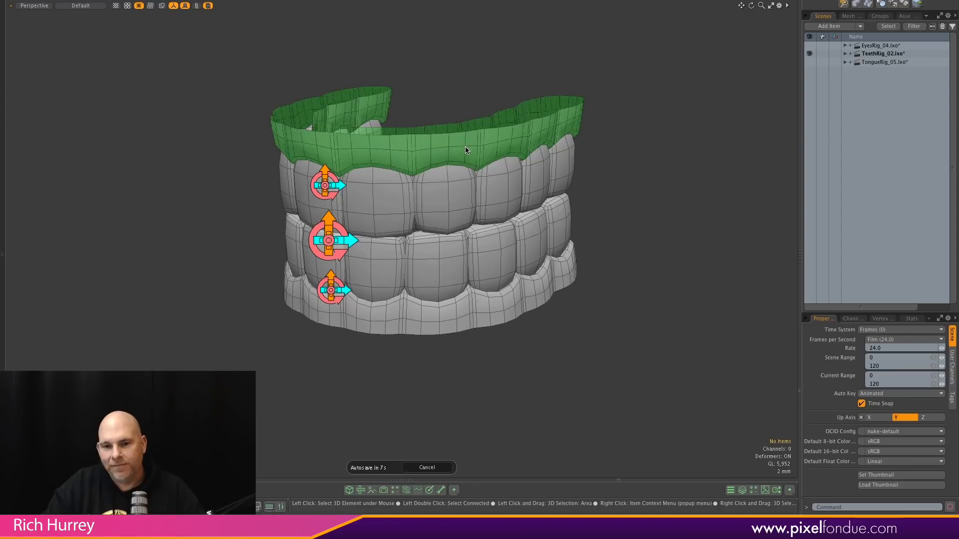
pyautogui.click(466, 150)
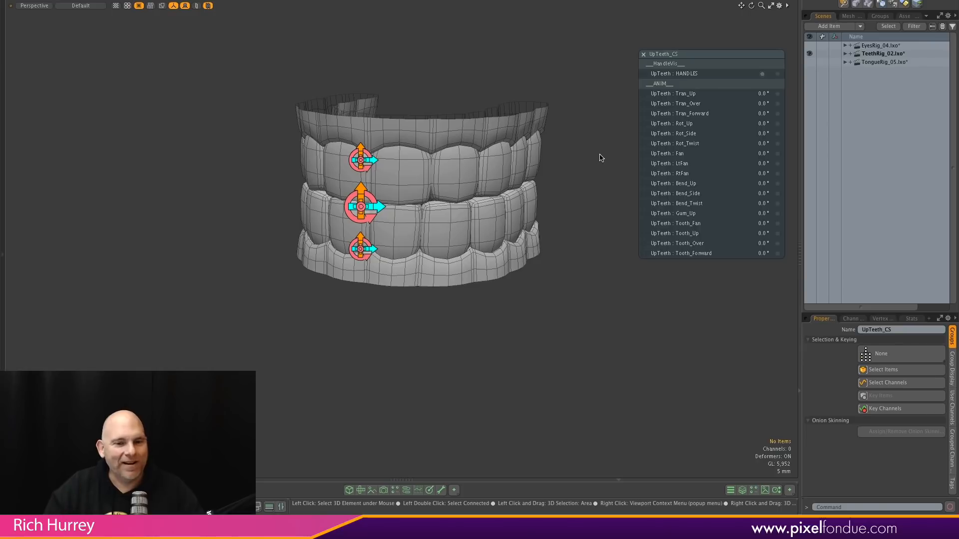
pyautogui.moveTo(574, 309)
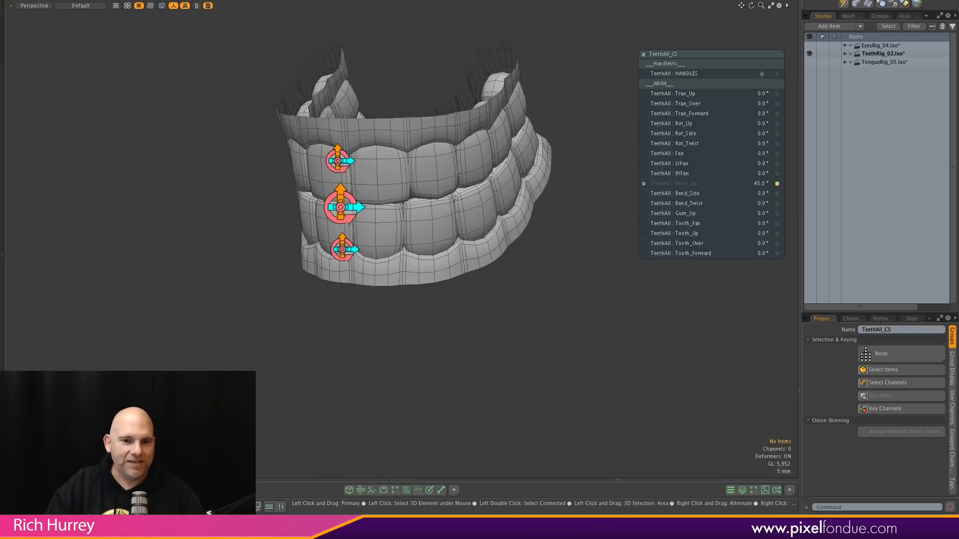
# - Drag TeethAll_CS Bend_Up to 45 to bend the whole teeth upward
pyautogui.moveTo(363, 207); pyautogui.dragTo(367, 206)
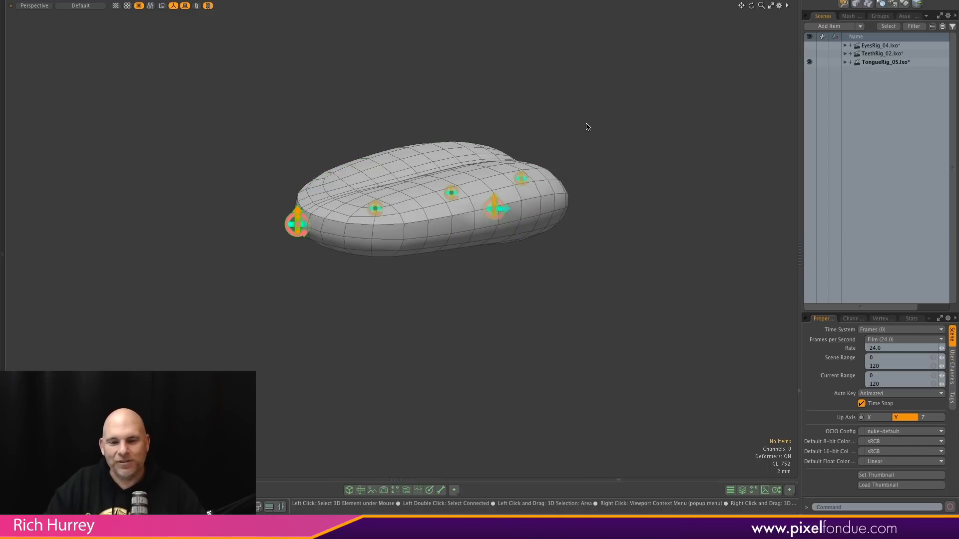
pyautogui.moveTo(623, 136)
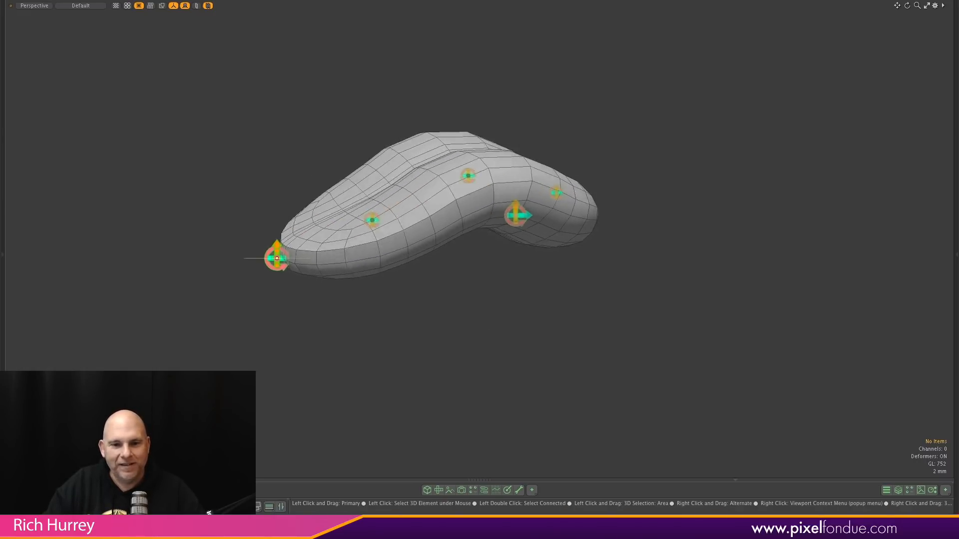
# - Pull the tongue rig handles to lift the tip, curl an S shape and cup it
pyautogui.moveTo(278, 257); pyautogui.dragTo(308, 250)
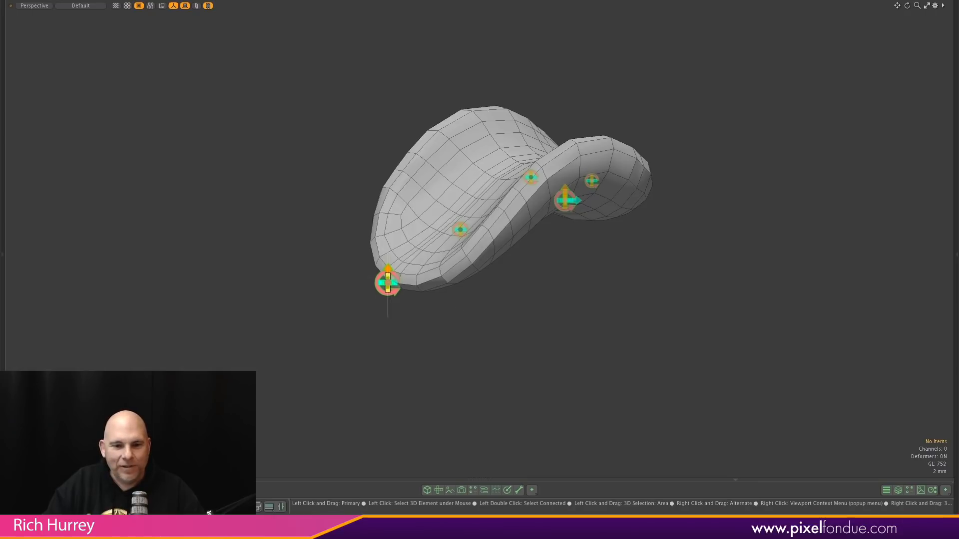
pyautogui.moveTo(387, 282); pyautogui.dragTo(387, 263)
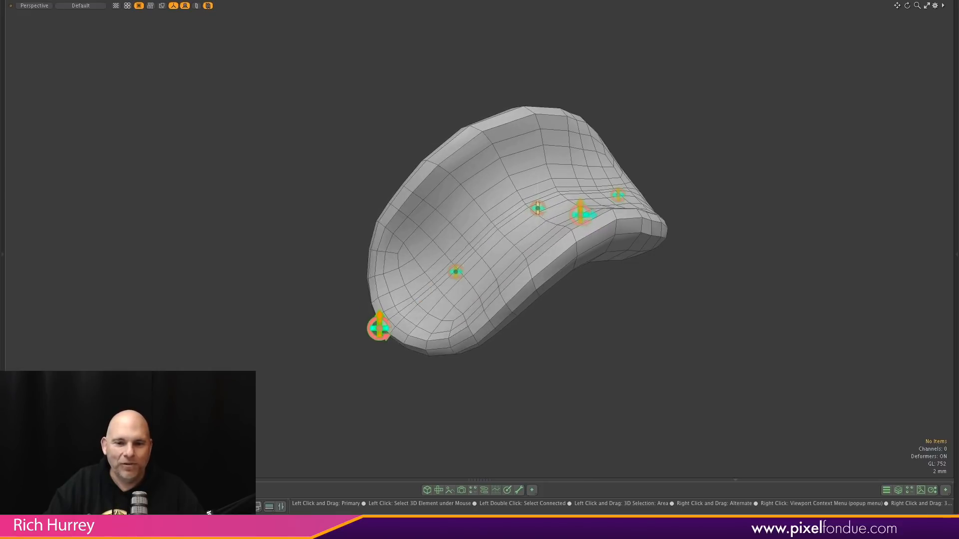
pyautogui.moveTo(580, 210); pyautogui.dragTo(596, 226)
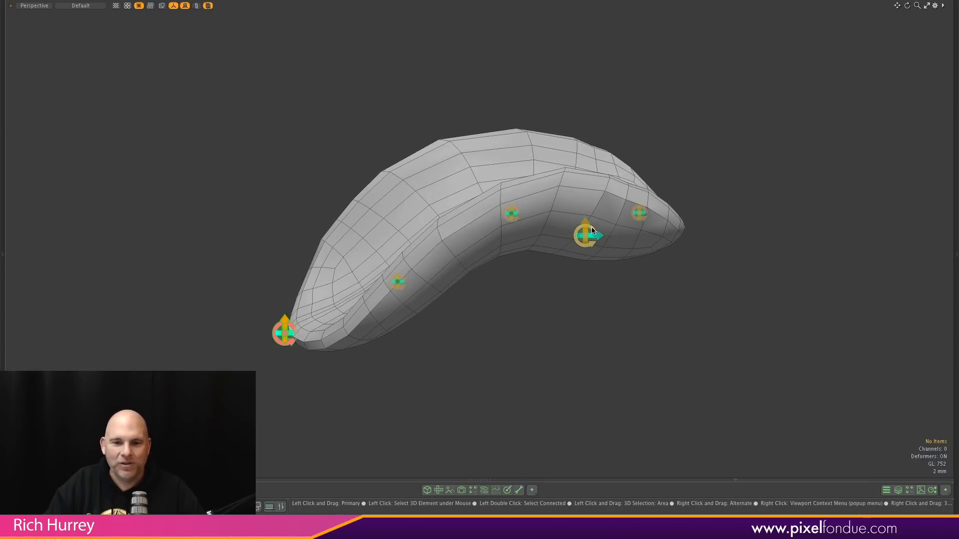
pyautogui.moveTo(592, 231); pyautogui.dragTo(604, 271)
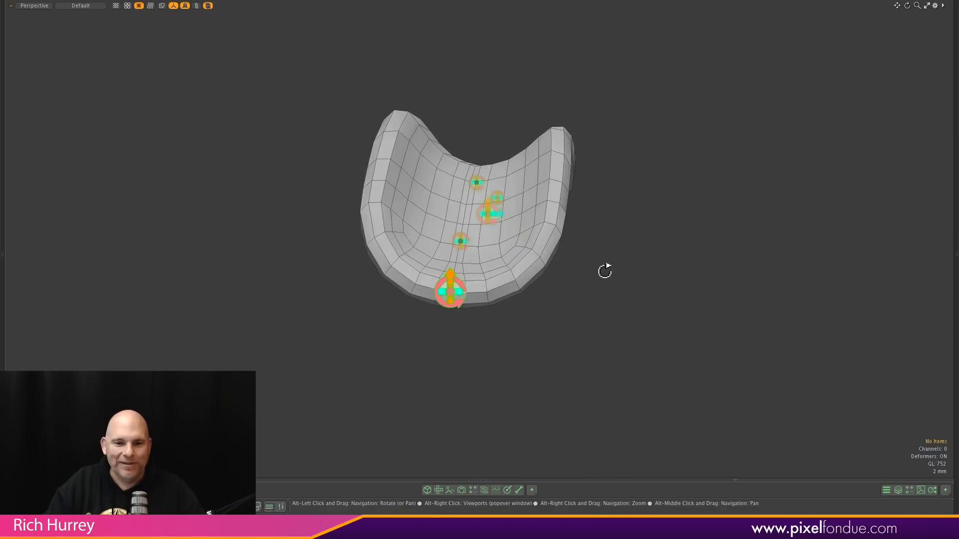
pyautogui.moveTo(604, 271); pyautogui.dragTo(403, 240)
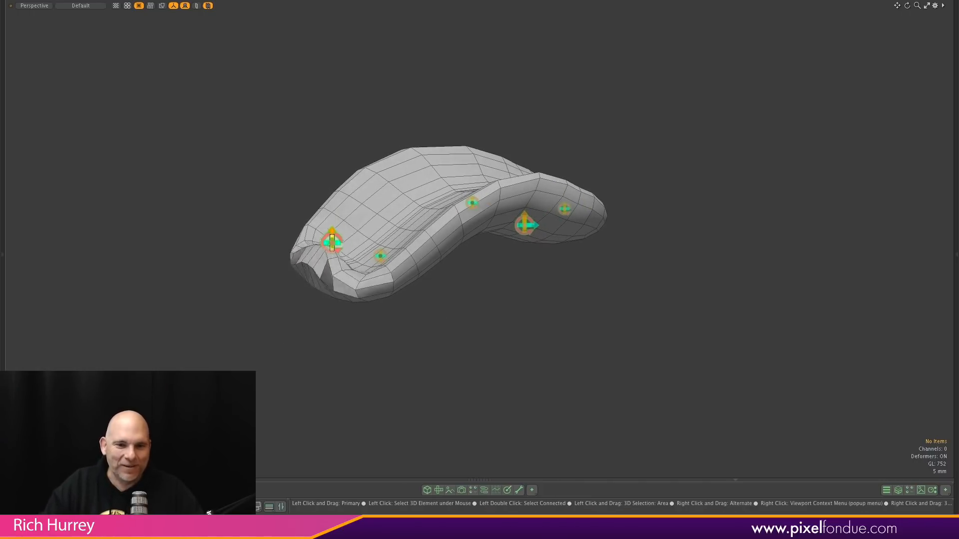
pyautogui.moveTo(333, 242); pyautogui.dragTo(297, 284)
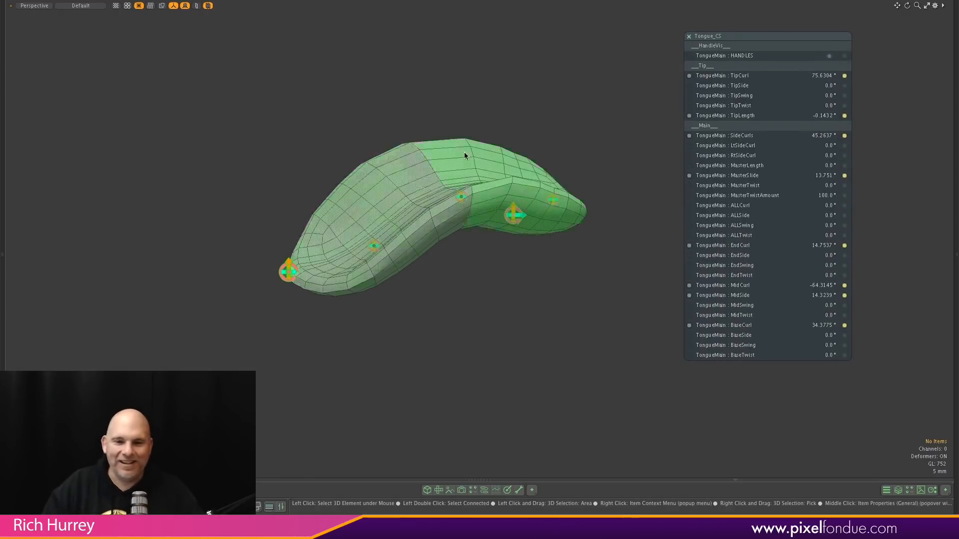
# - Twist the tongue to MasterTwist 4.1 with amount 59.4, then dismiss the controls
pyautogui.moveTo(465, 156); pyautogui.dragTo(459, 250)
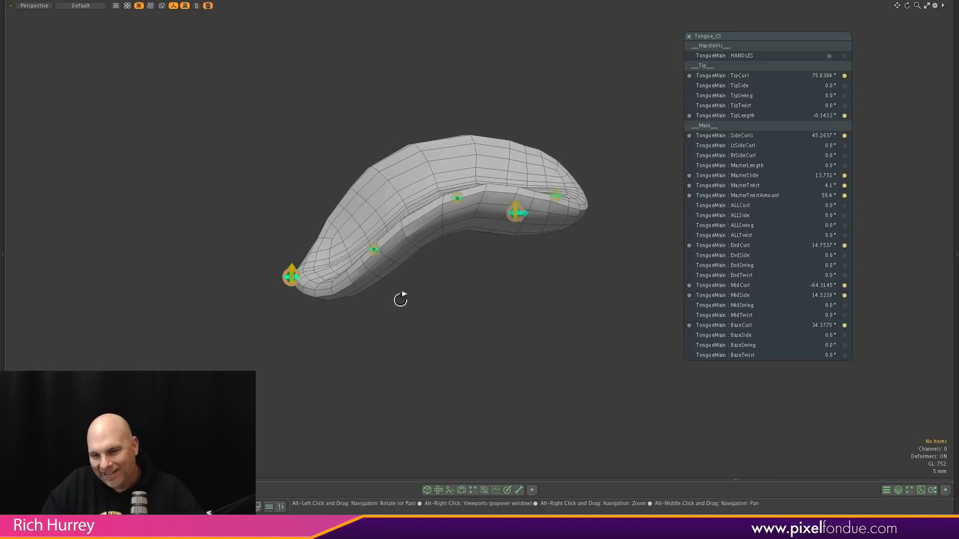
pyautogui.moveTo(401, 299); pyautogui.dragTo(534, 286)
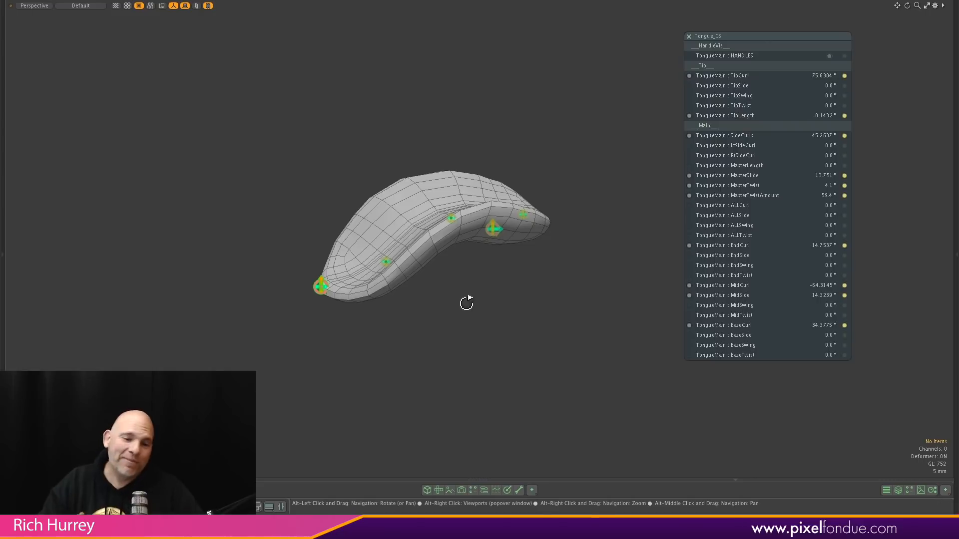
pyautogui.click(688, 36)
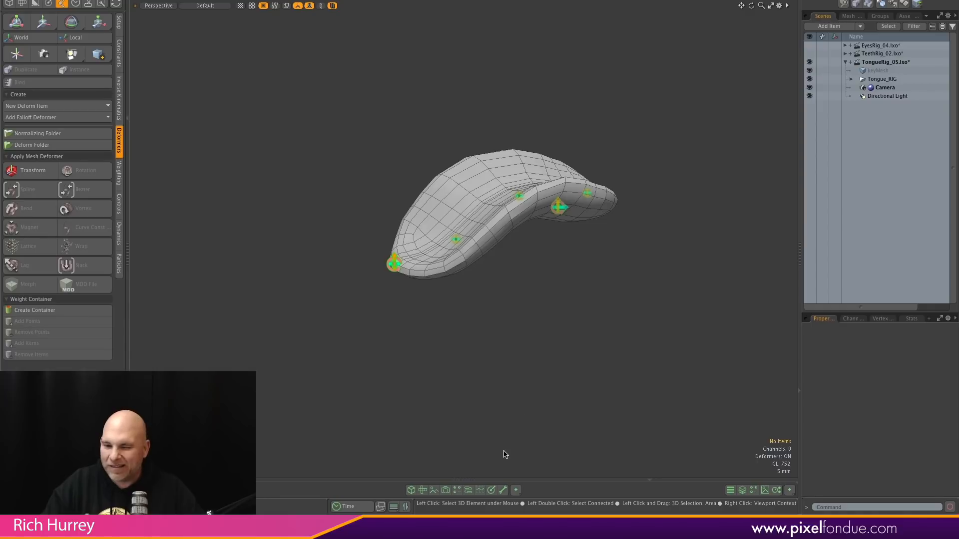
pyautogui.moveTo(450, 472)
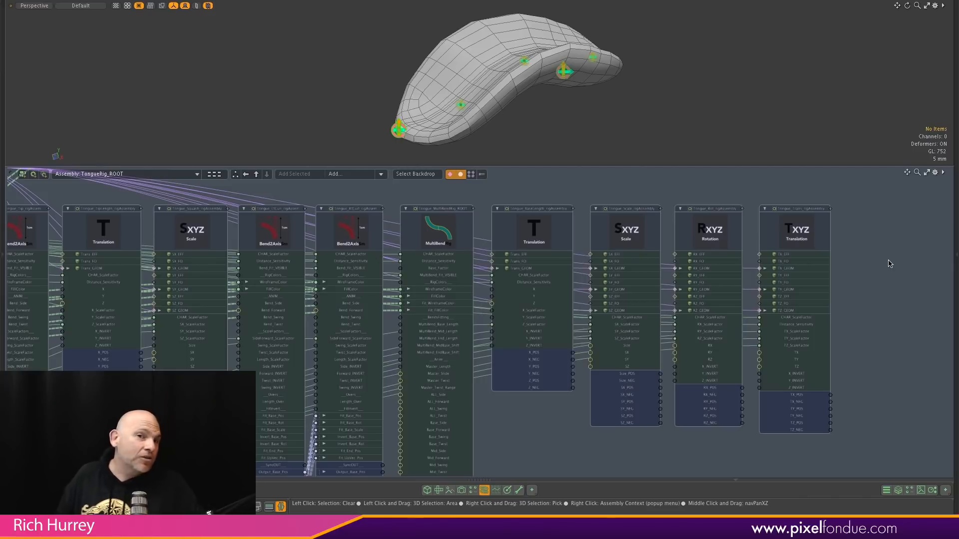
pyautogui.moveTo(875, 251)
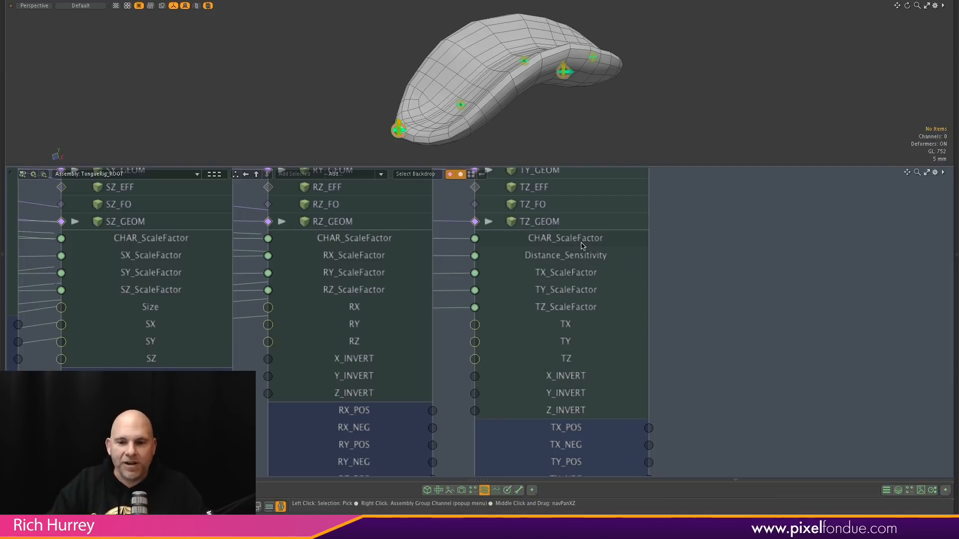
pyautogui.moveTo(606, 265)
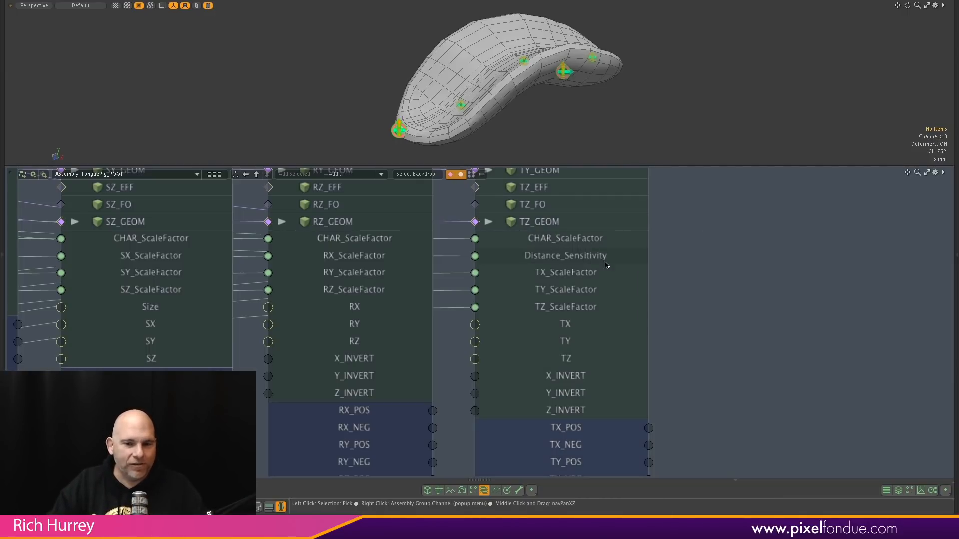
# - Inspect the SXYZ, RXYZ and TXYZ assembly node channels in the Schematic
pyautogui.click(737, 267)
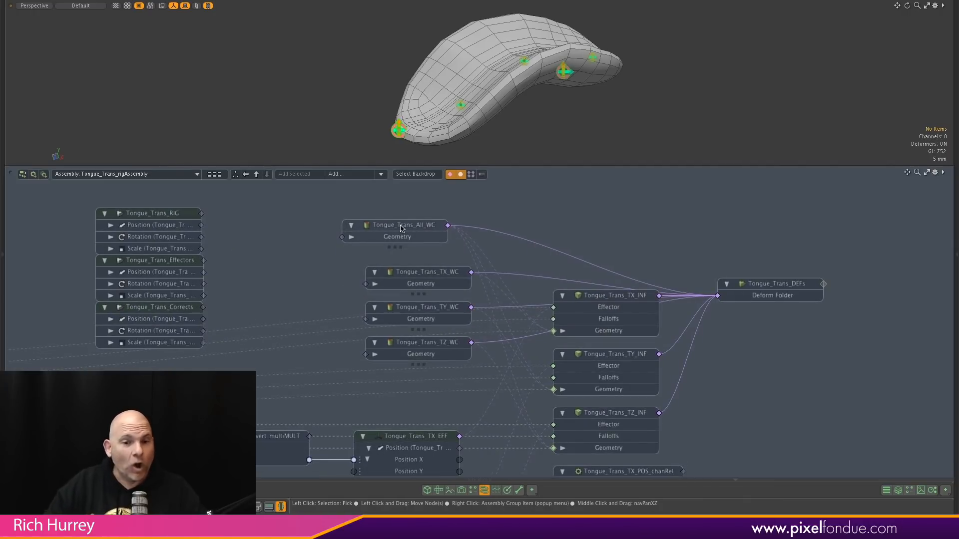
pyautogui.moveTo(401, 227)
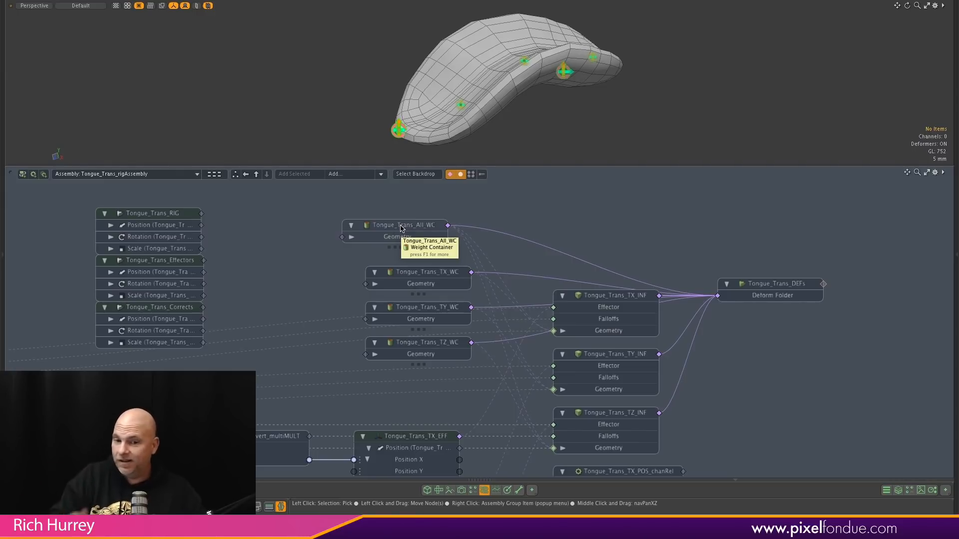
pyautogui.moveTo(556, 255)
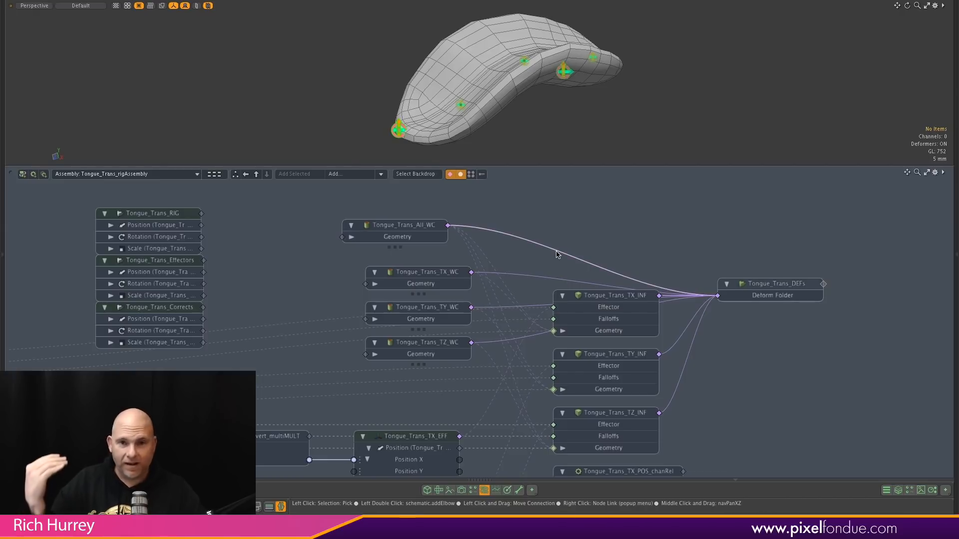
pyautogui.moveTo(557, 254)
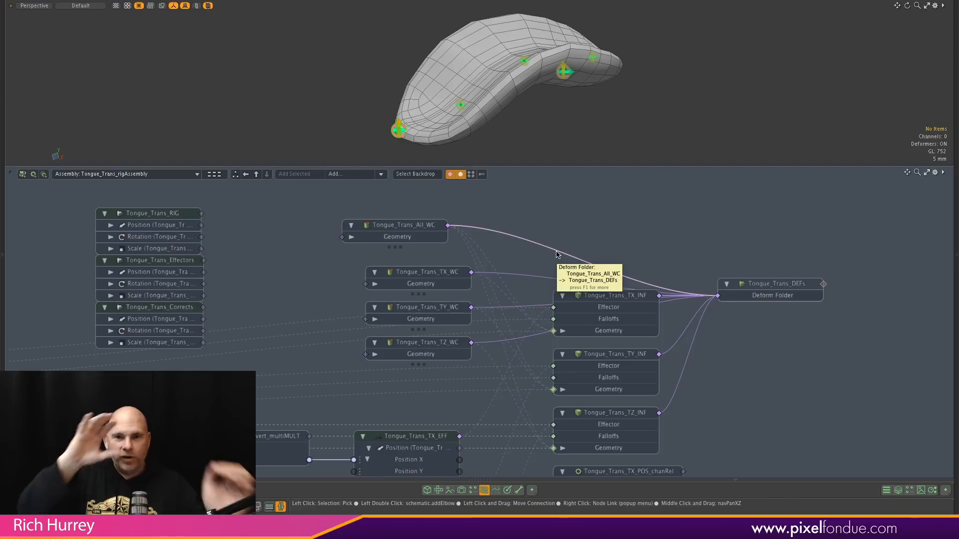
pyautogui.moveTo(558, 255)
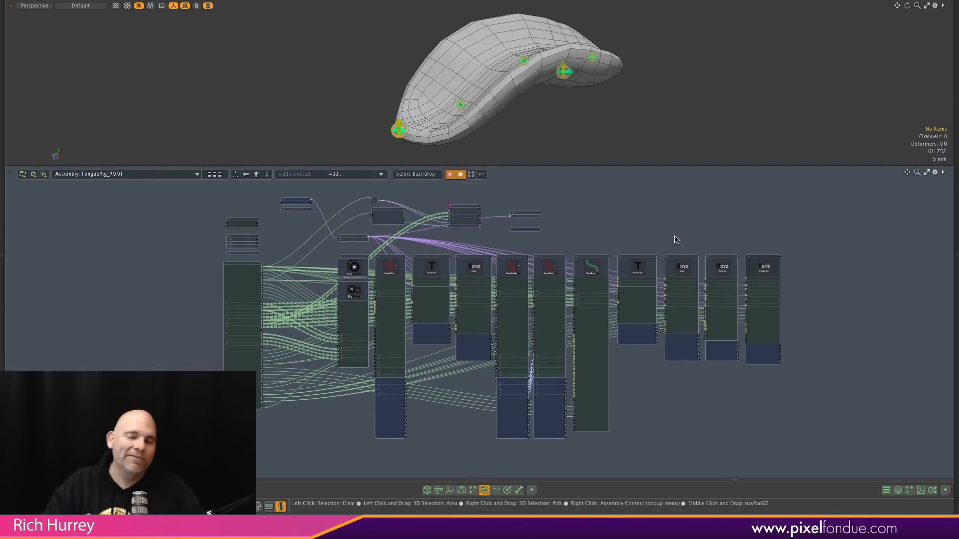
pyautogui.moveTo(609, 162)
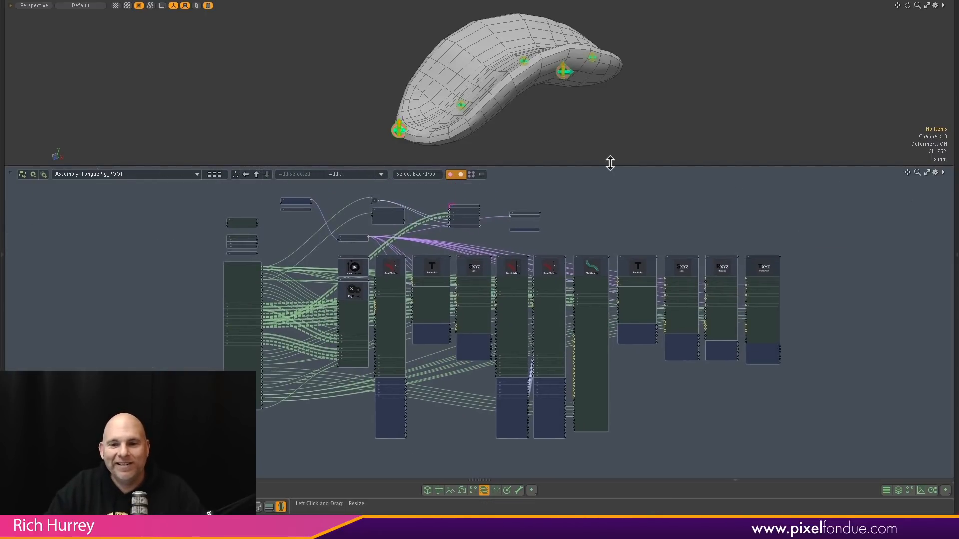